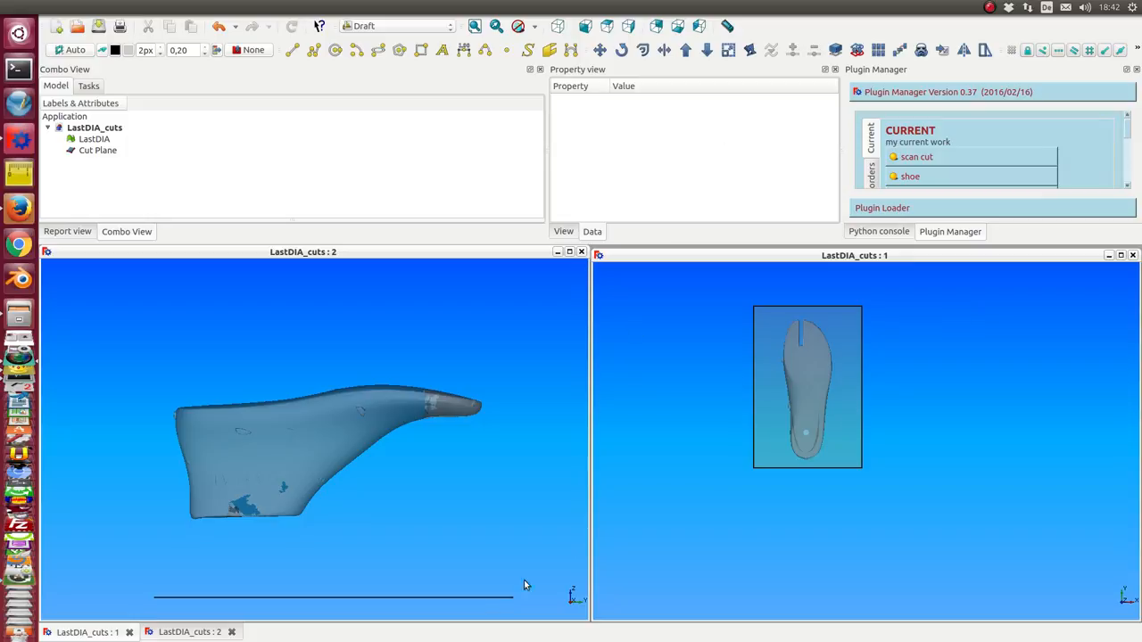
mouse_move(327, 455)
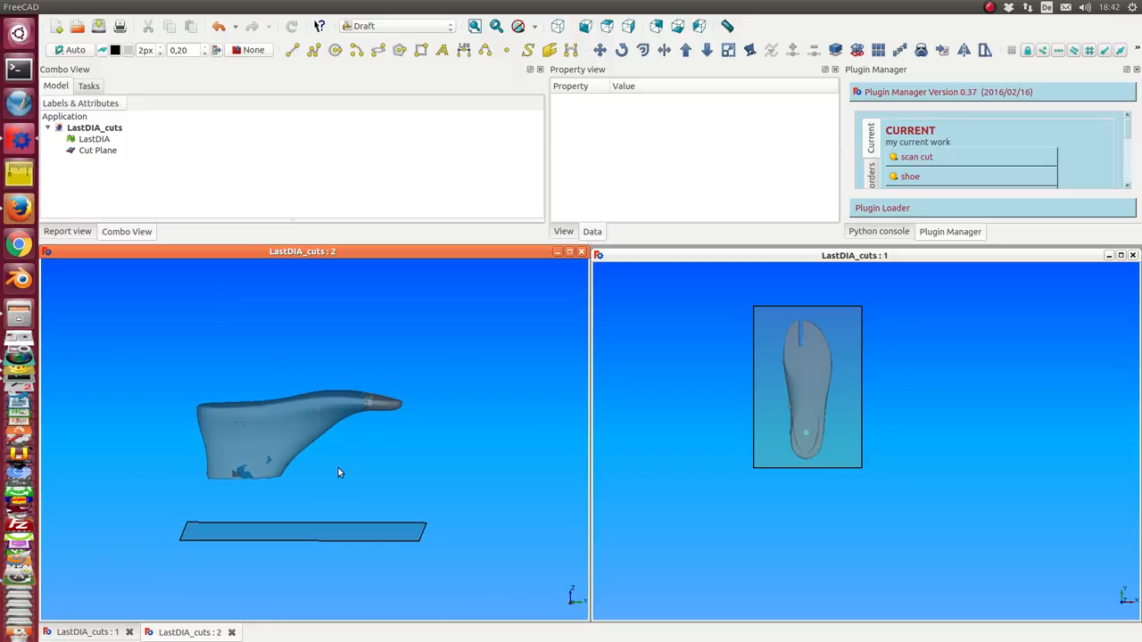
mouse_move(259, 205)
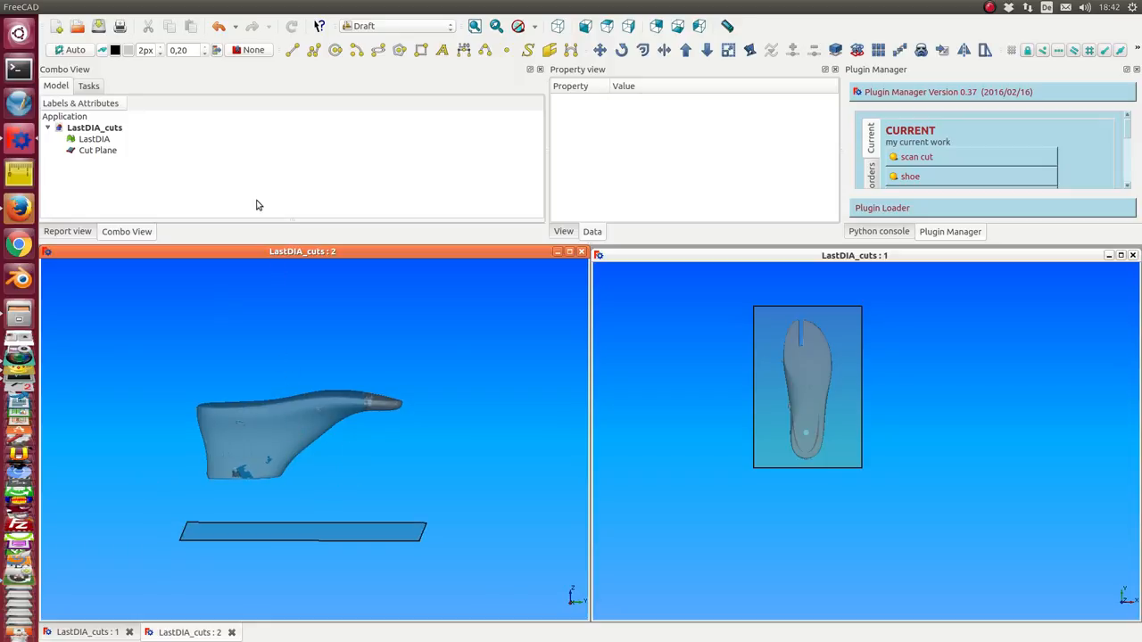
Step: Move the Cut Plane with Draft Move to a point where it intersects the shoe-last mesh
click(304, 532)
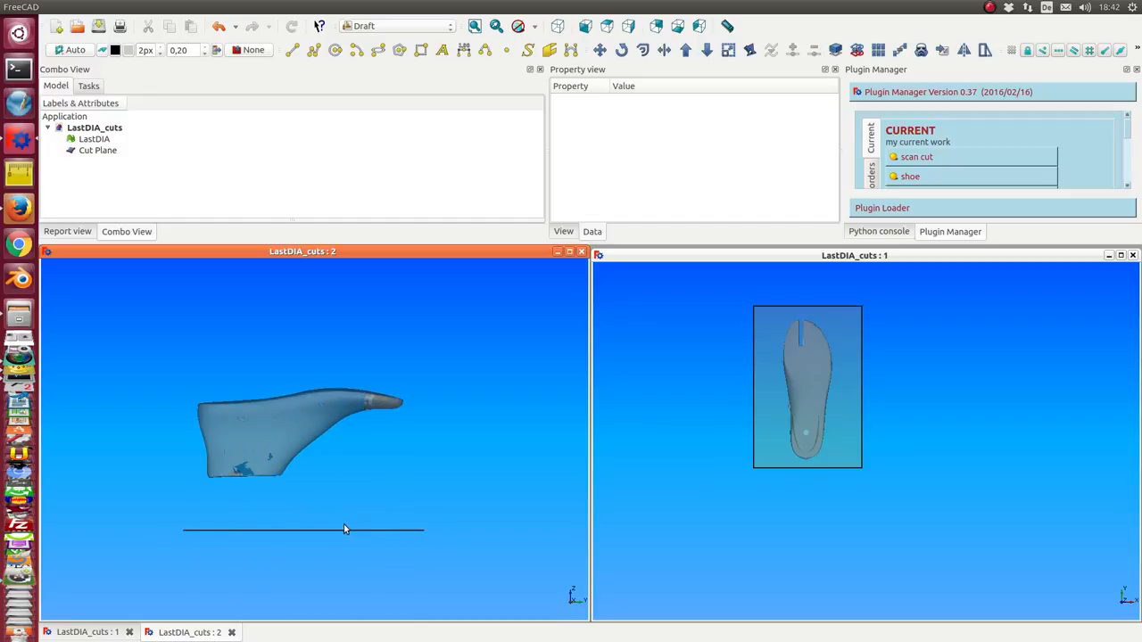
click(97, 150)
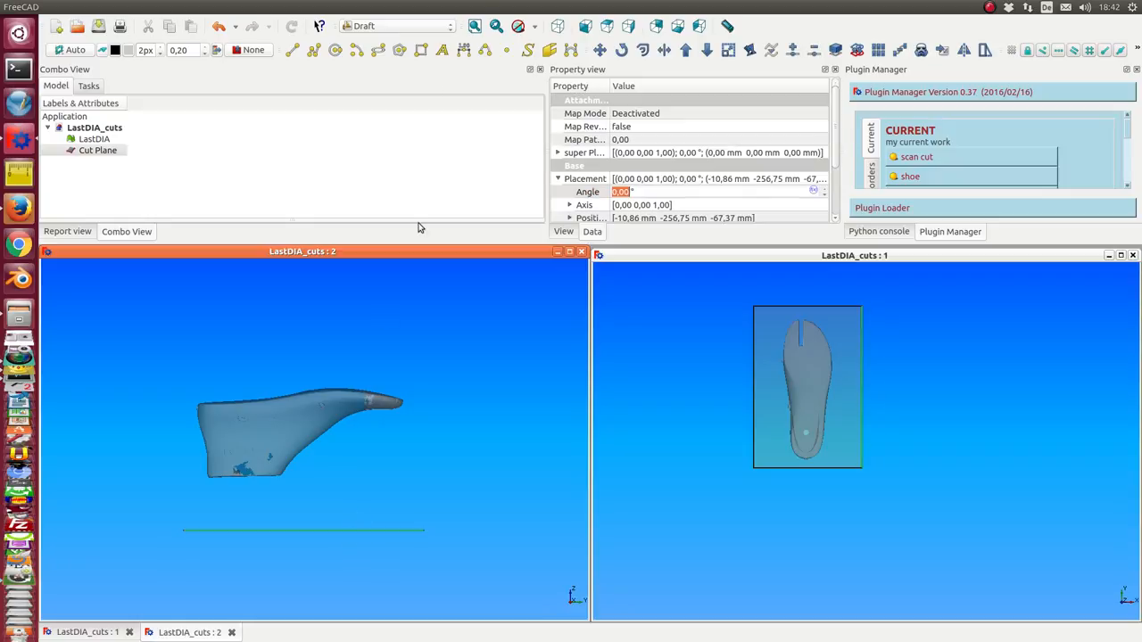
mouse_move(600, 50)
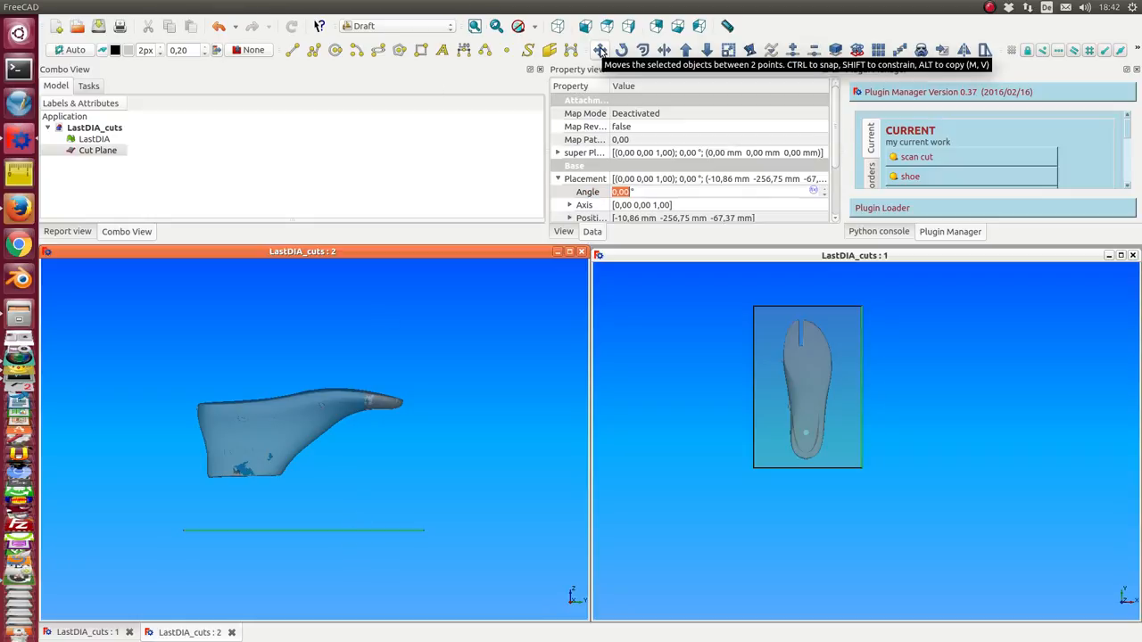
click(600, 49)
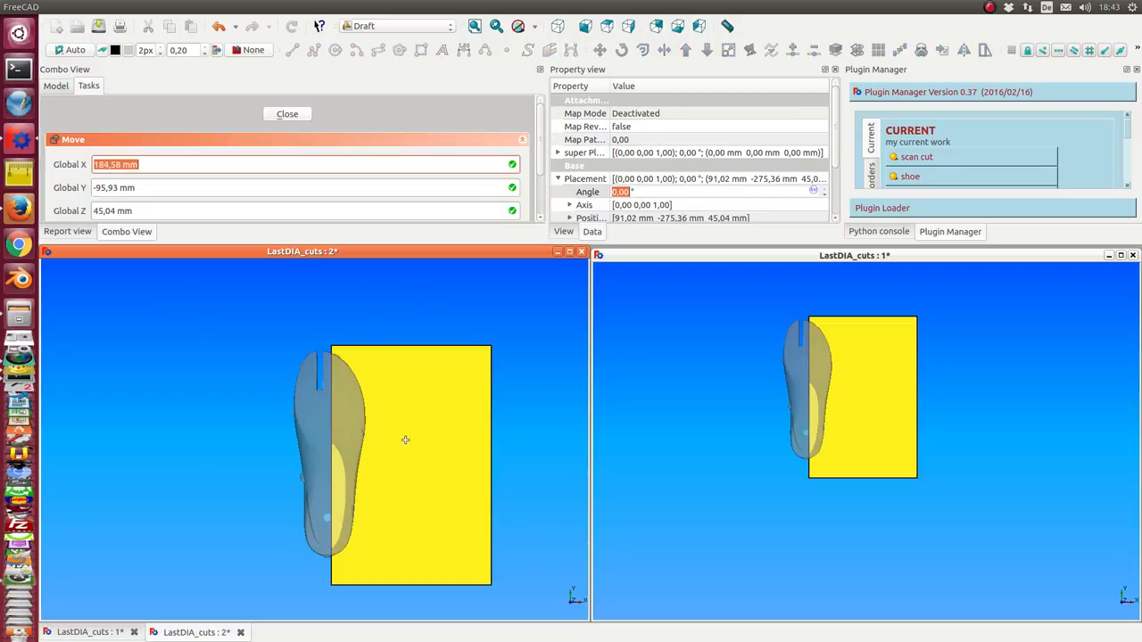
click(286, 114)
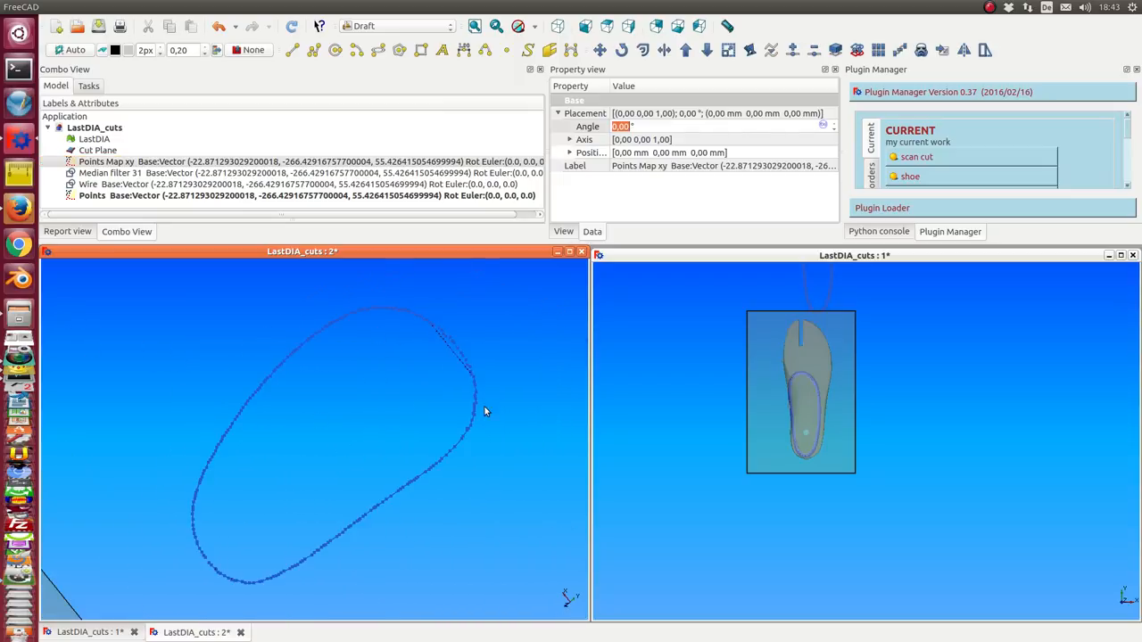
mouse_move(196, 504)
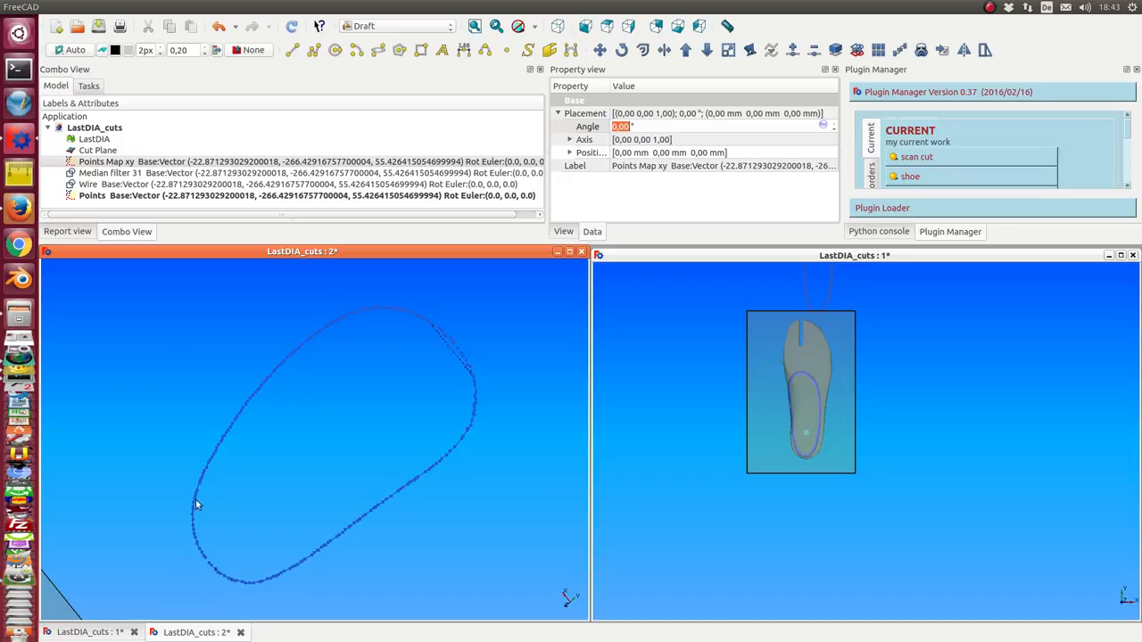
mouse_move(404, 376)
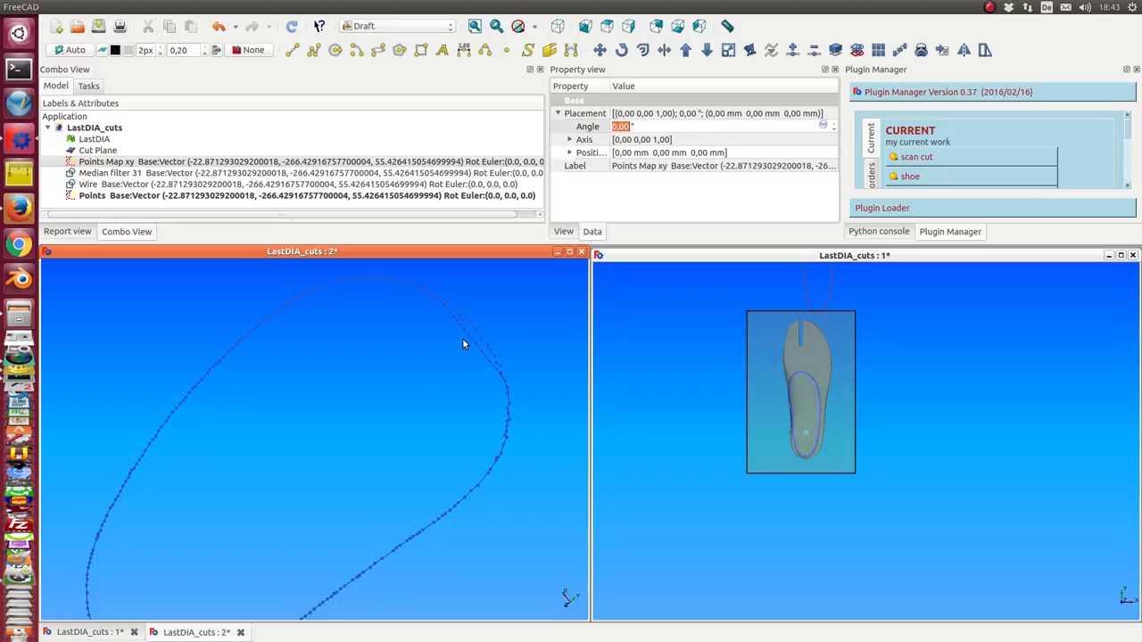
Step: Select the median-filtered section points and bring the whole outline into view
click(110, 171)
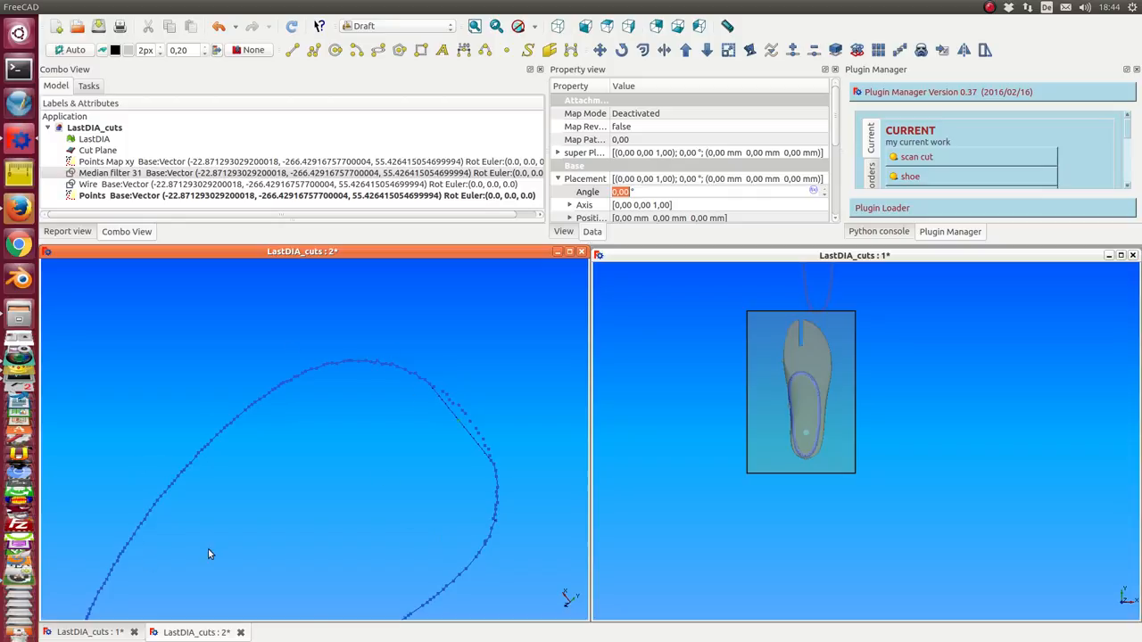
drag(211, 553, 296, 428)
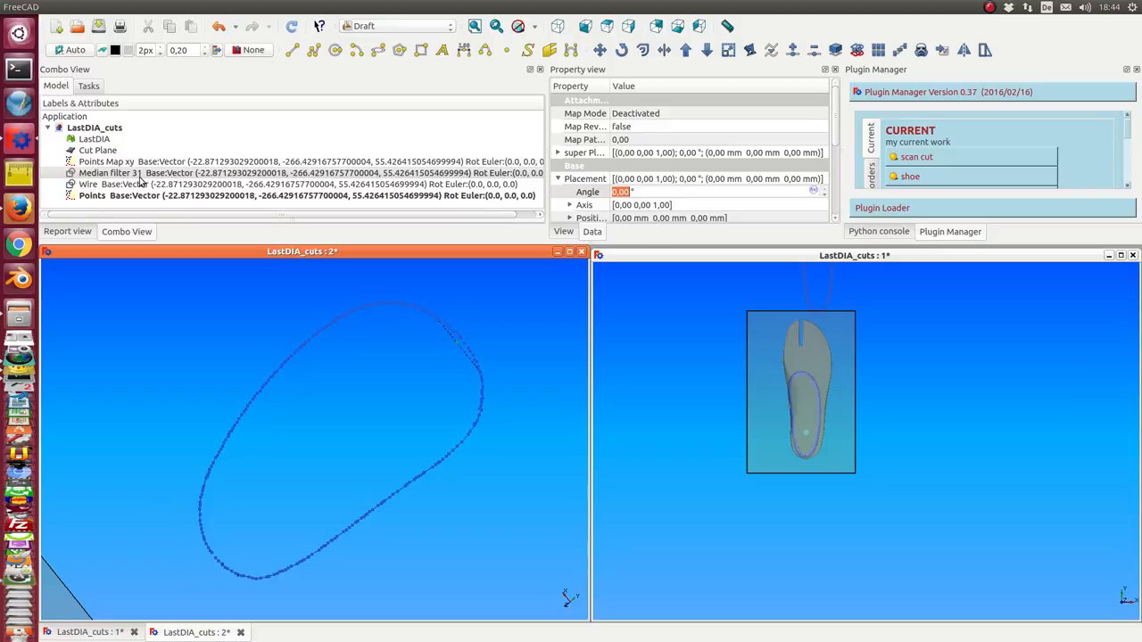
mouse_move(139, 178)
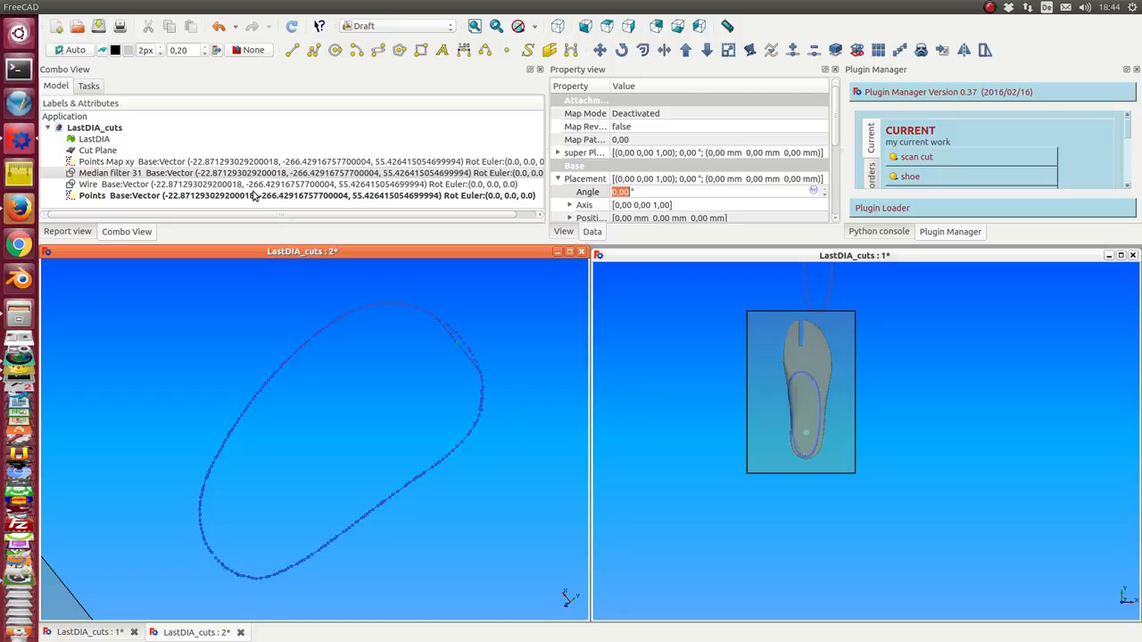
mouse_move(179, 347)
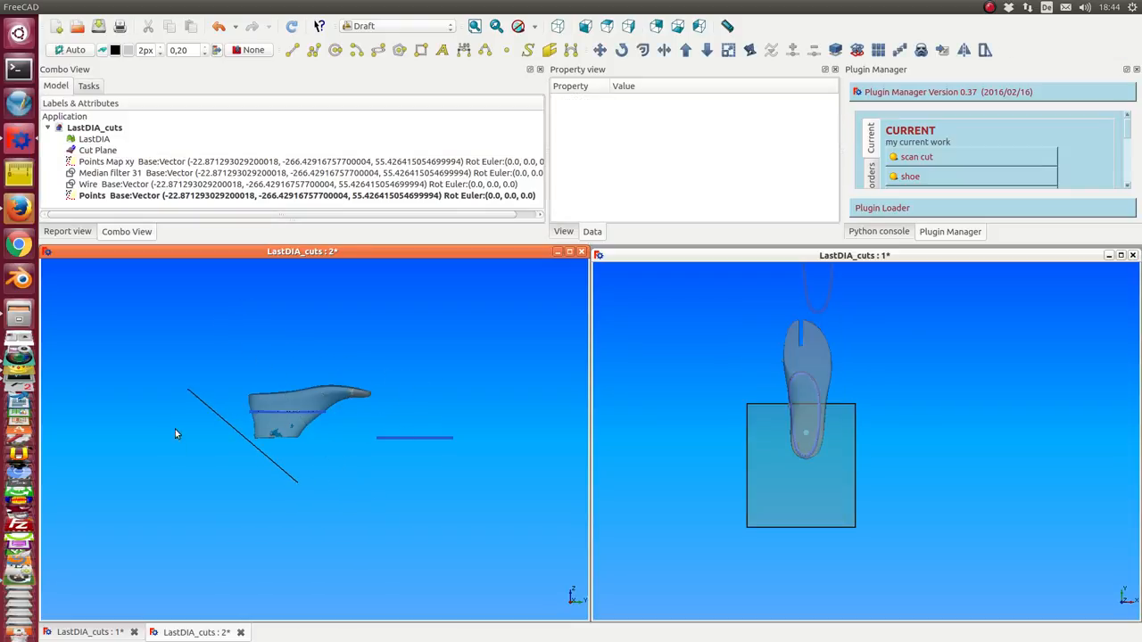
Step: Set the Cut Plane placement to axis -1,0,0 with a 40.45° rotation angle
click(96, 149)
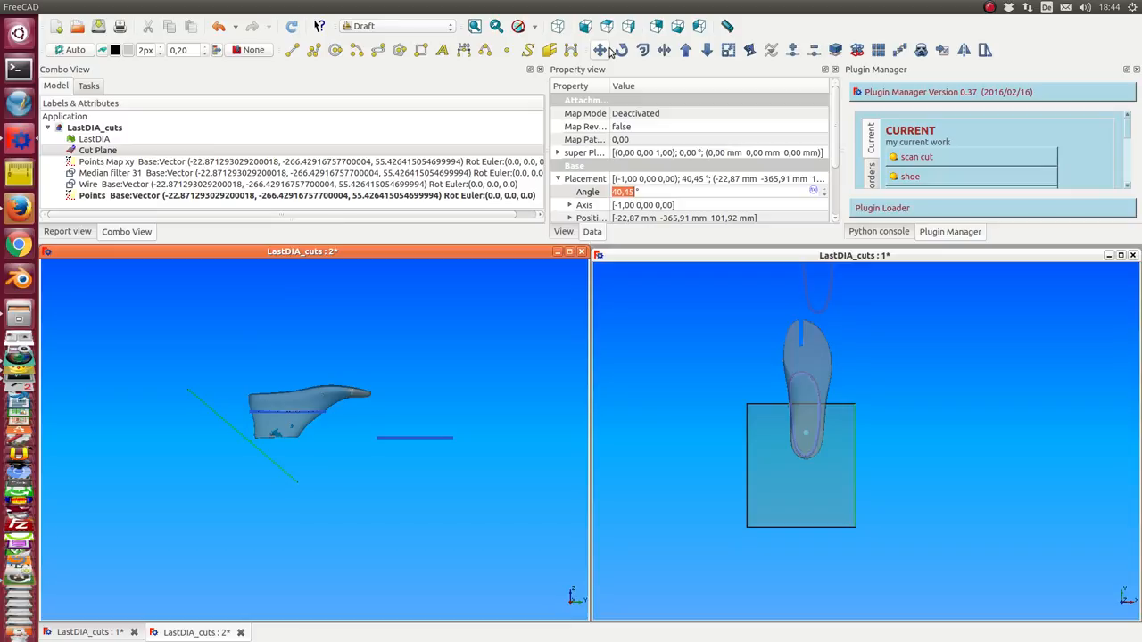
click(599, 50)
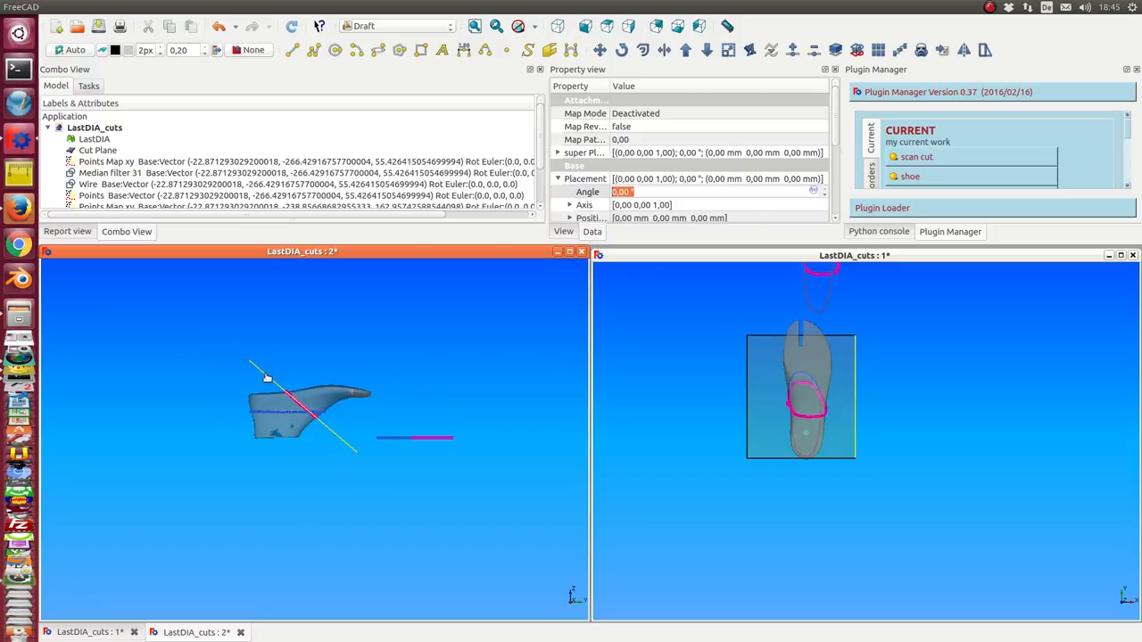
Step: Select the tilted Cut Plane to generate the second Points, Median filter and Wire section
click(621, 50)
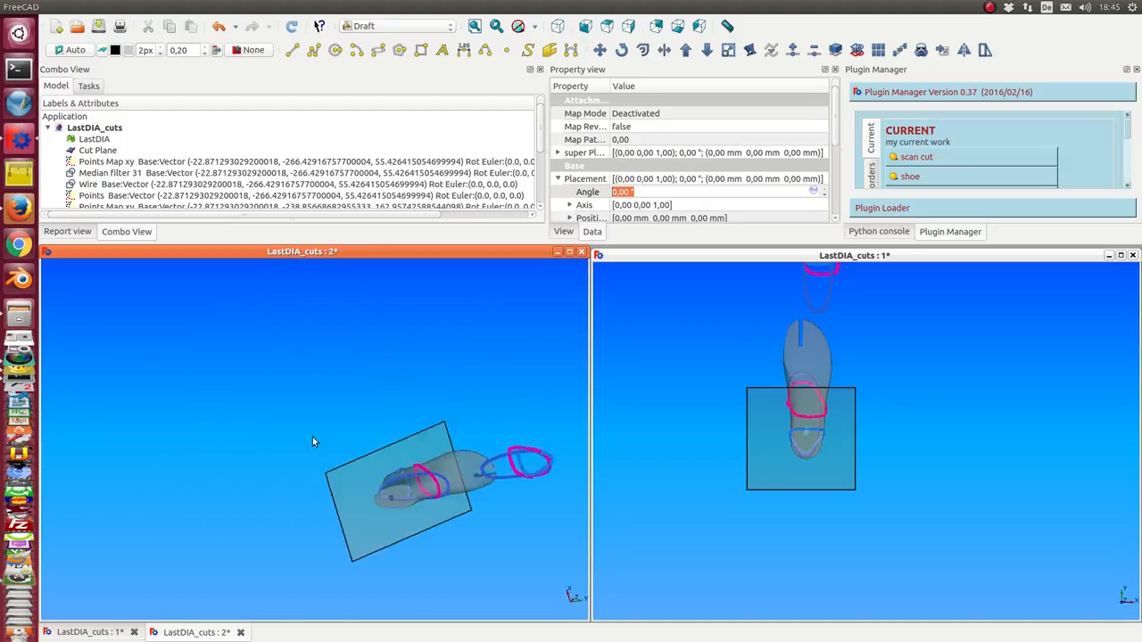
Step: Hide all objects except the newest Wire and Points and close the second 3D view
click(99, 150)
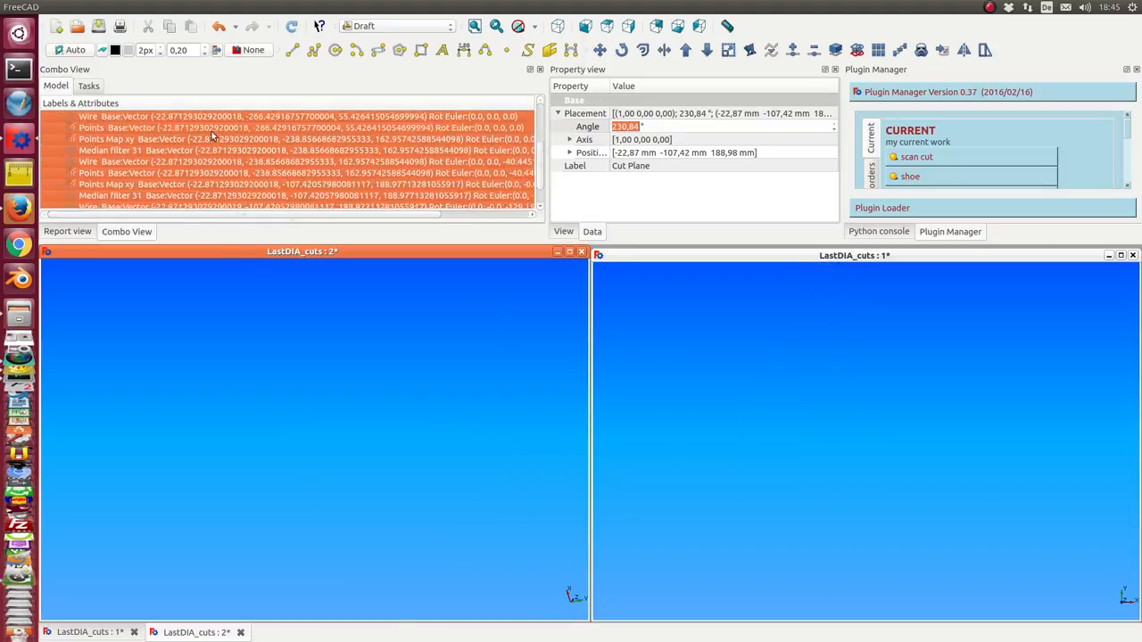
scroll(down, 3)
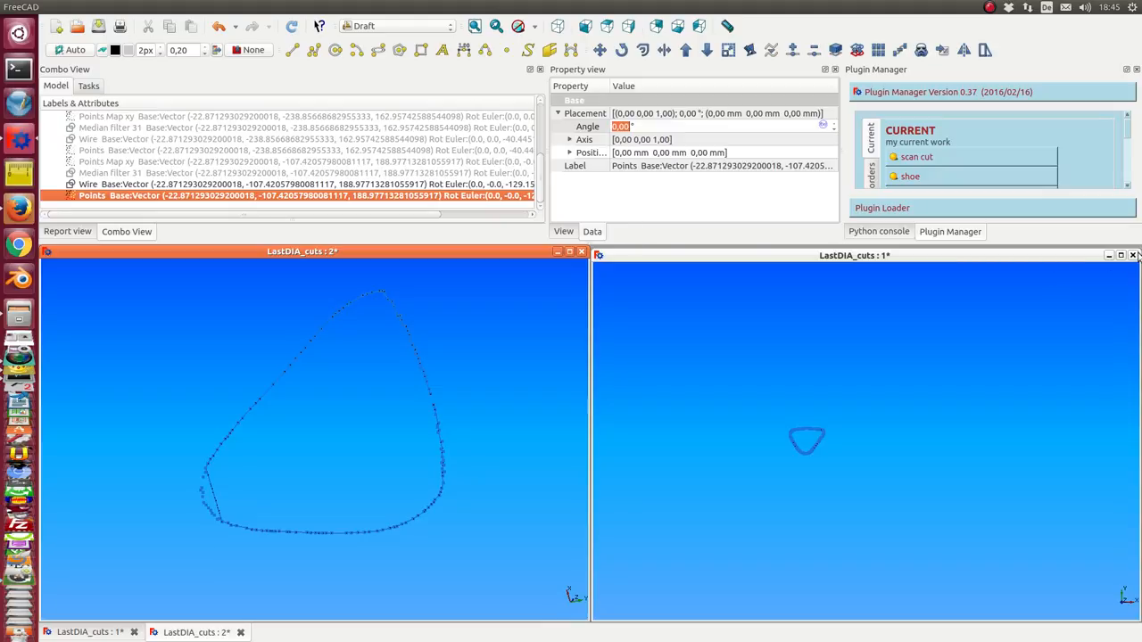
click(1132, 255)
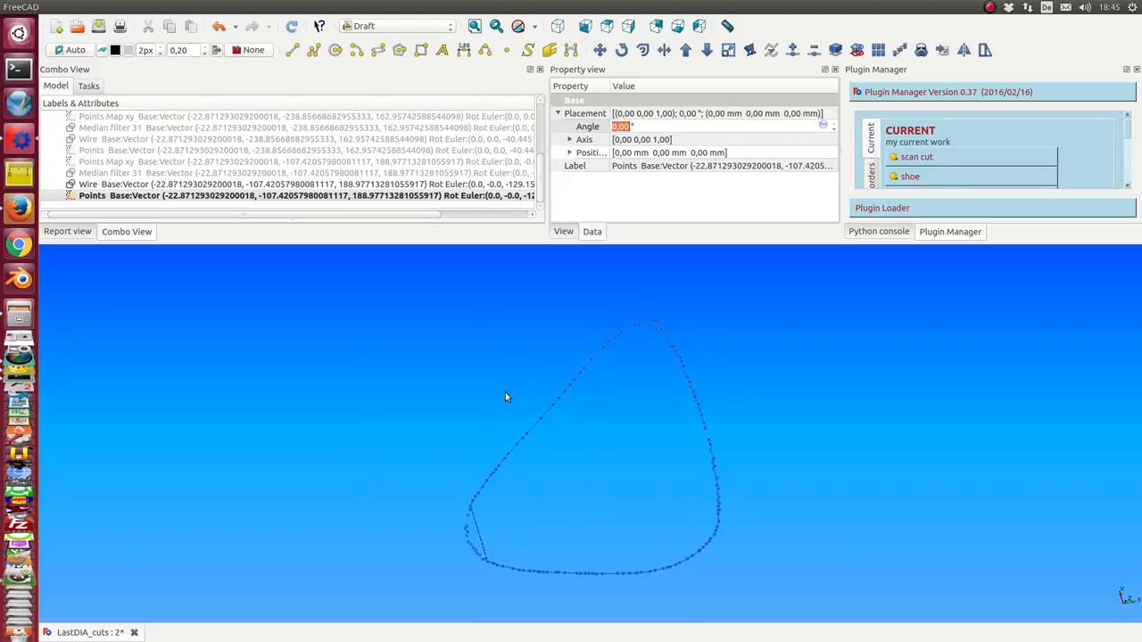
mouse_move(473, 513)
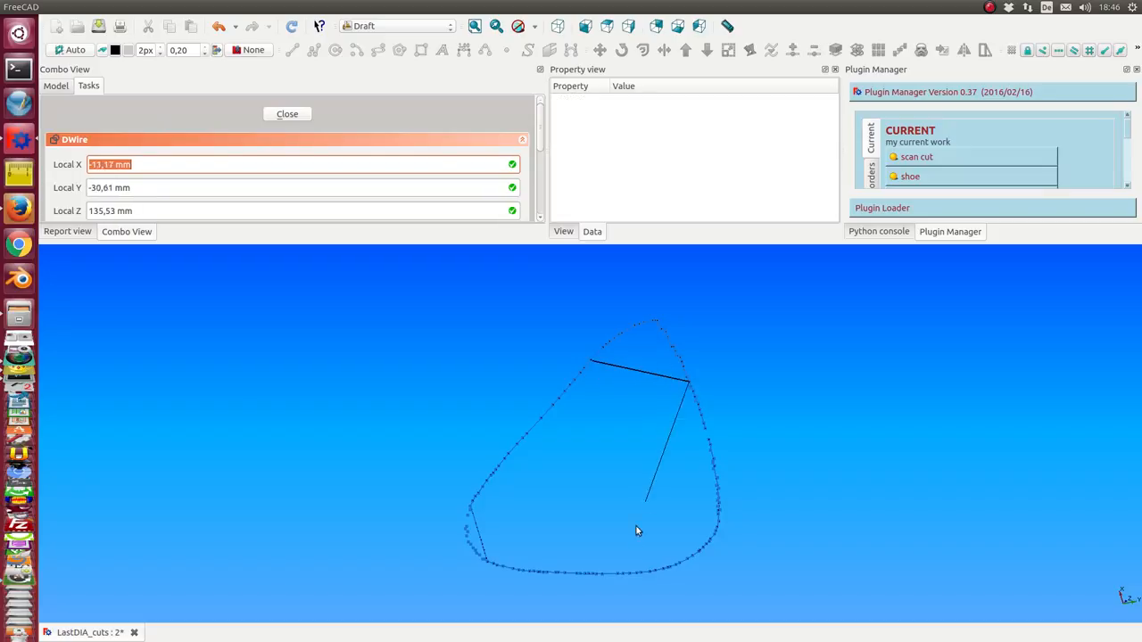
Step: Place Draft Wire vertices along the section points and close the wire on its start point
click(482, 500)
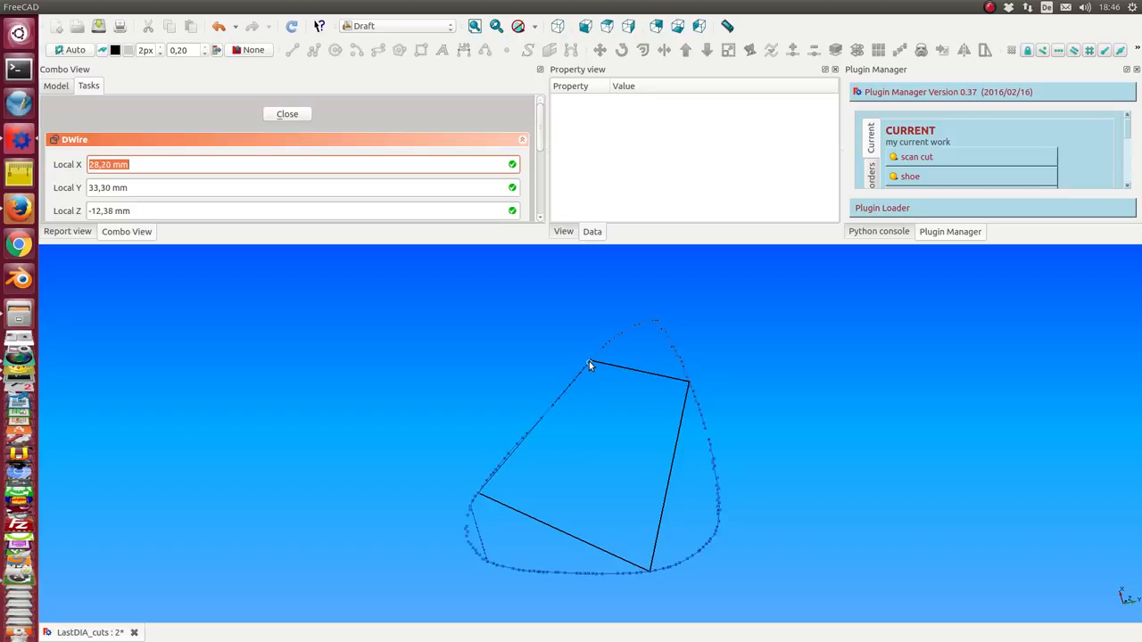
click(287, 114)
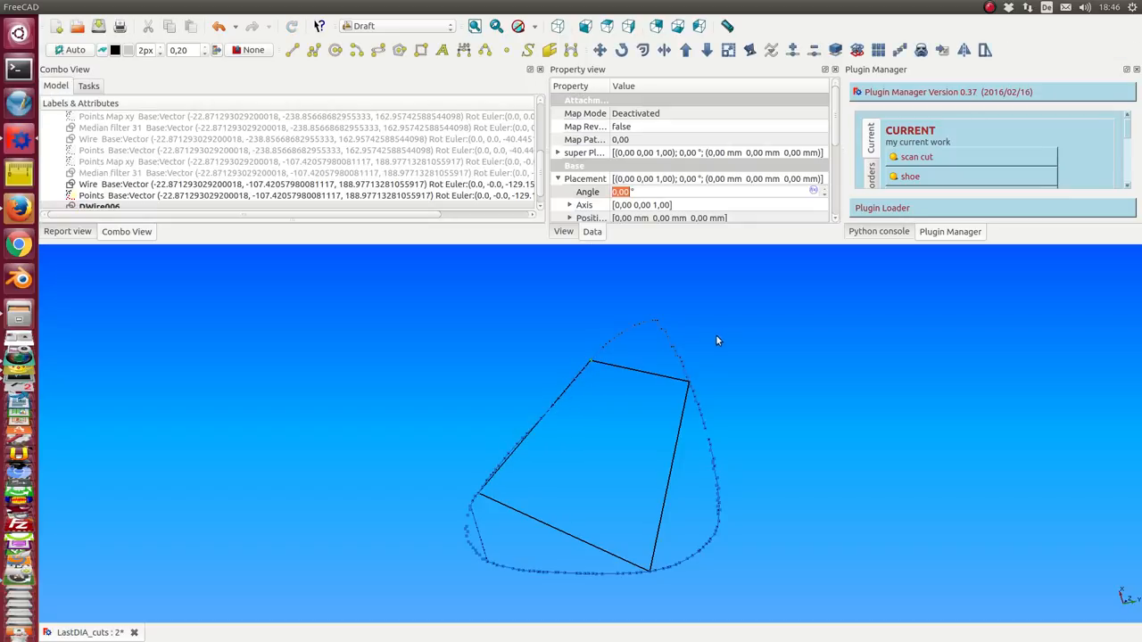
mouse_move(657, 375)
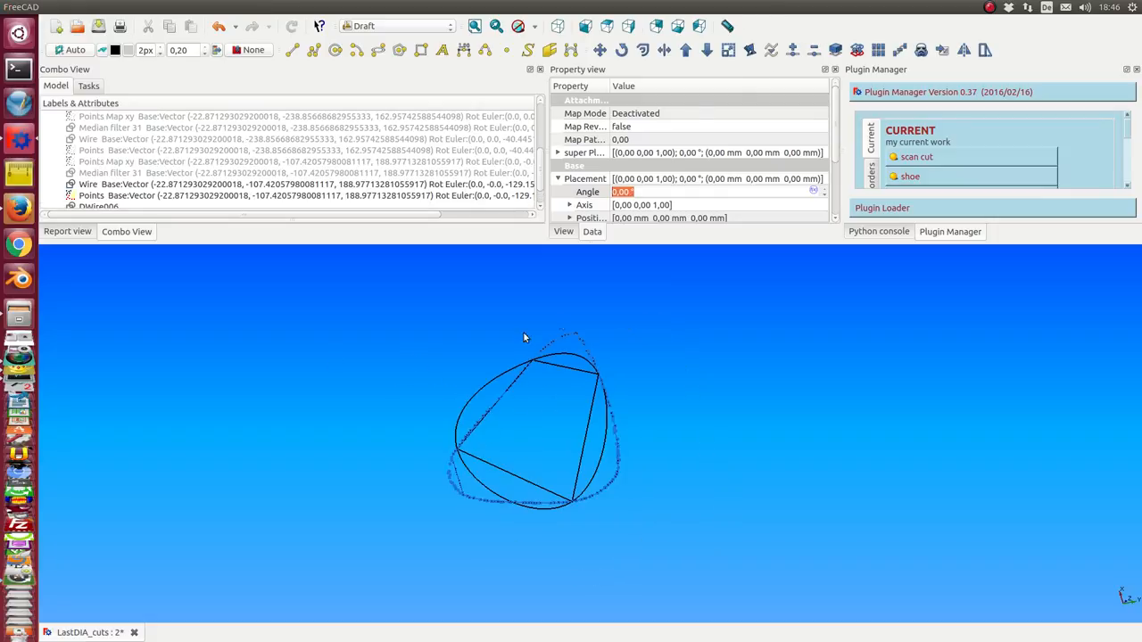
mouse_move(437, 385)
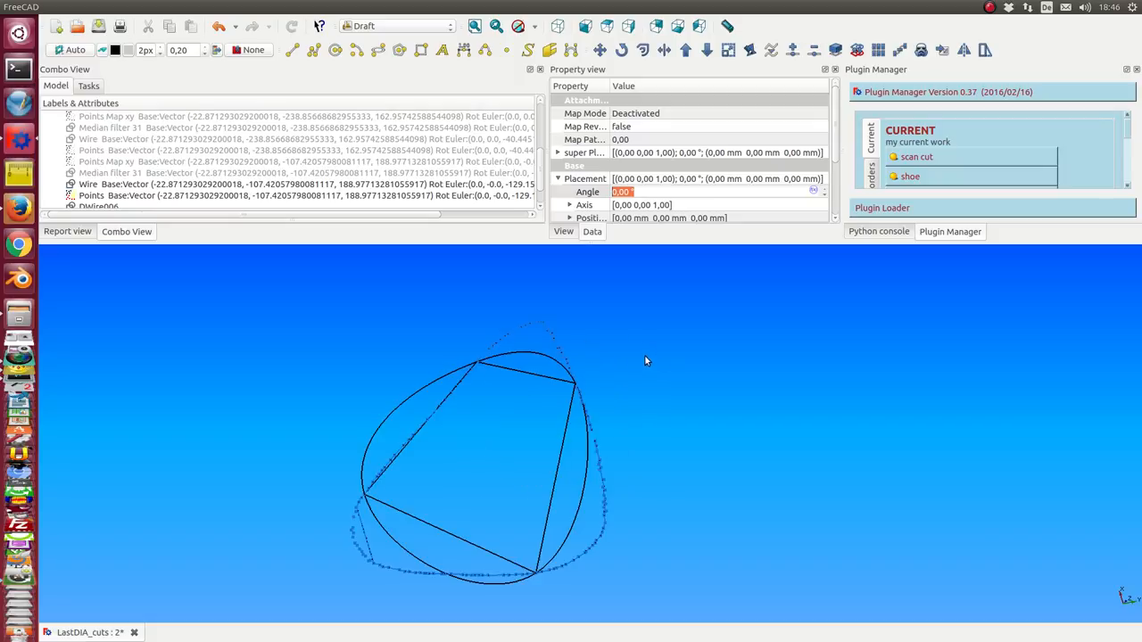
mouse_move(371, 404)
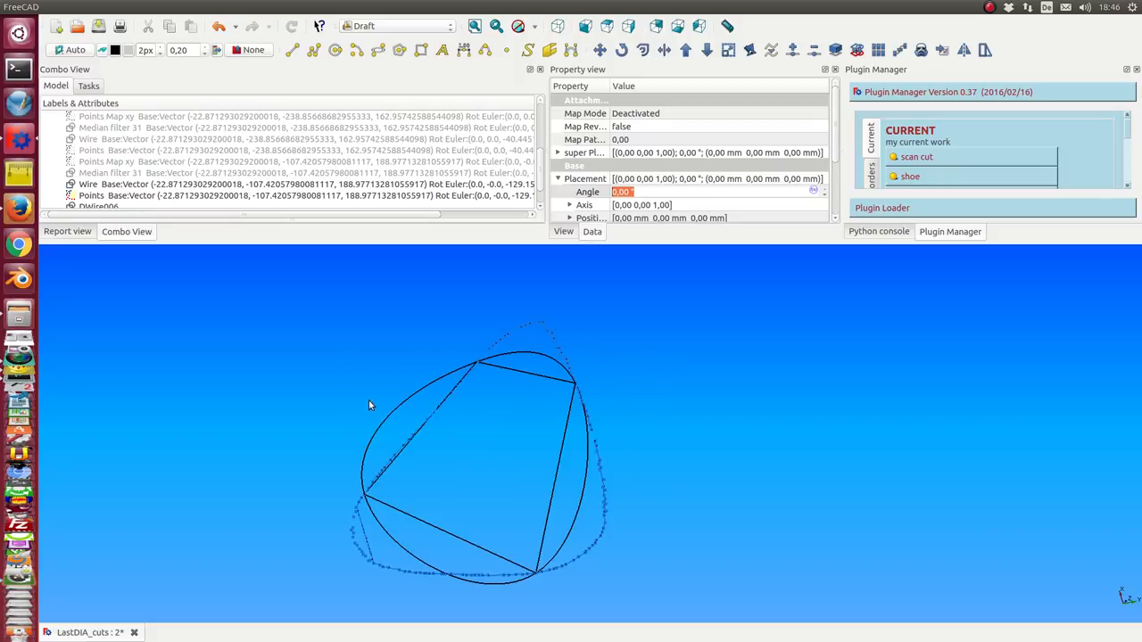
mouse_move(355, 551)
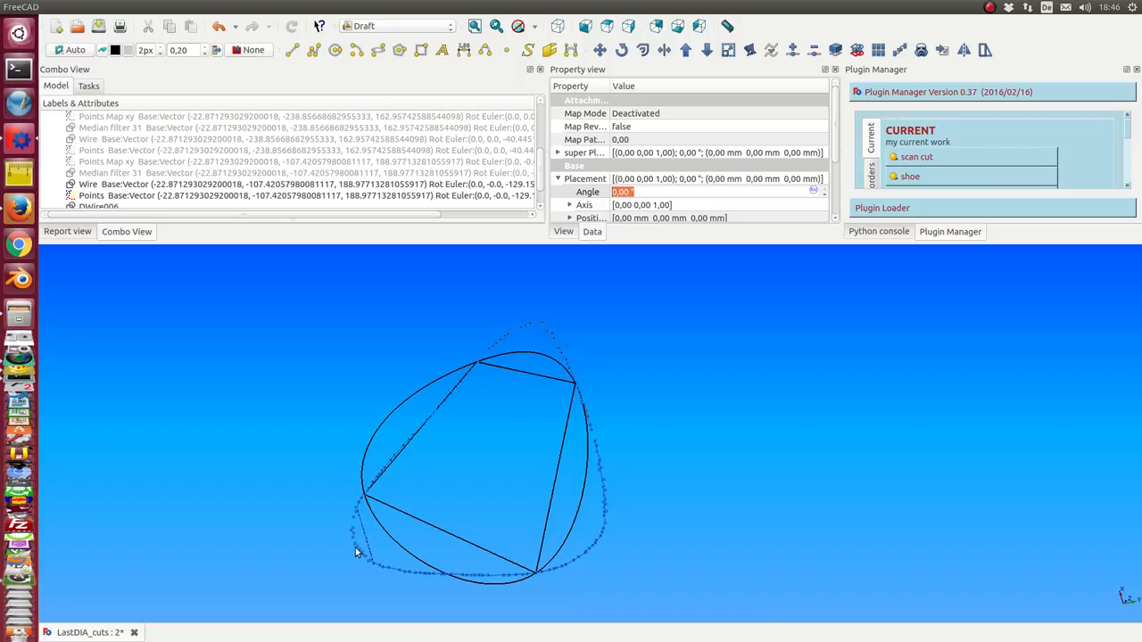
mouse_move(830, 227)
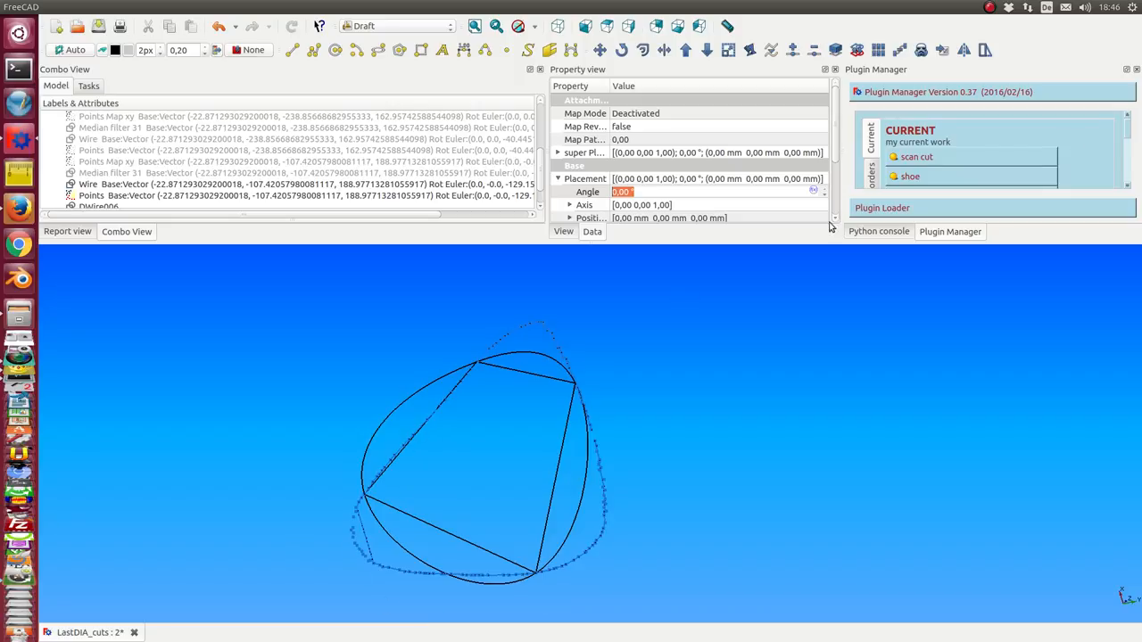